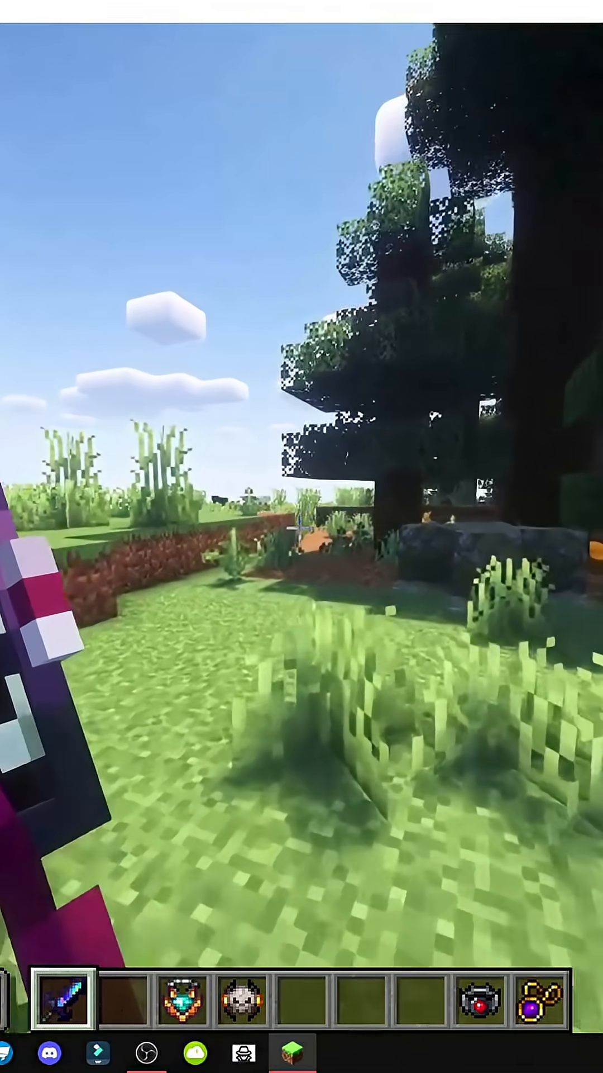
pyautogui.moveTo(302, 536)
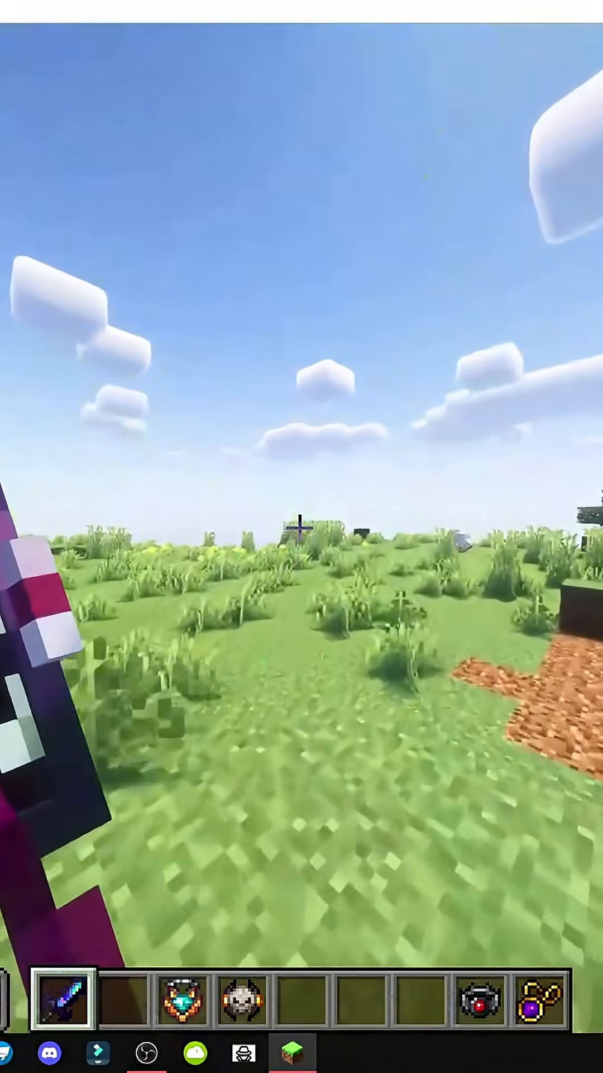
# Step: Show the Relations dependency list for Enigmatic Legacy, revealing its three required mods
pyautogui.press('5')
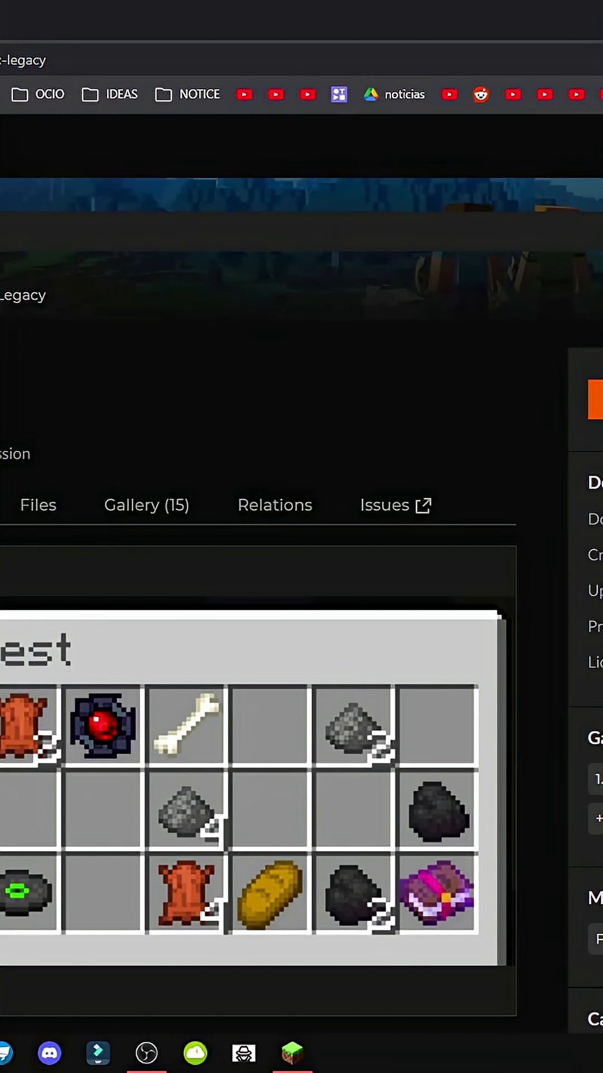
pyautogui.scroll(-3)
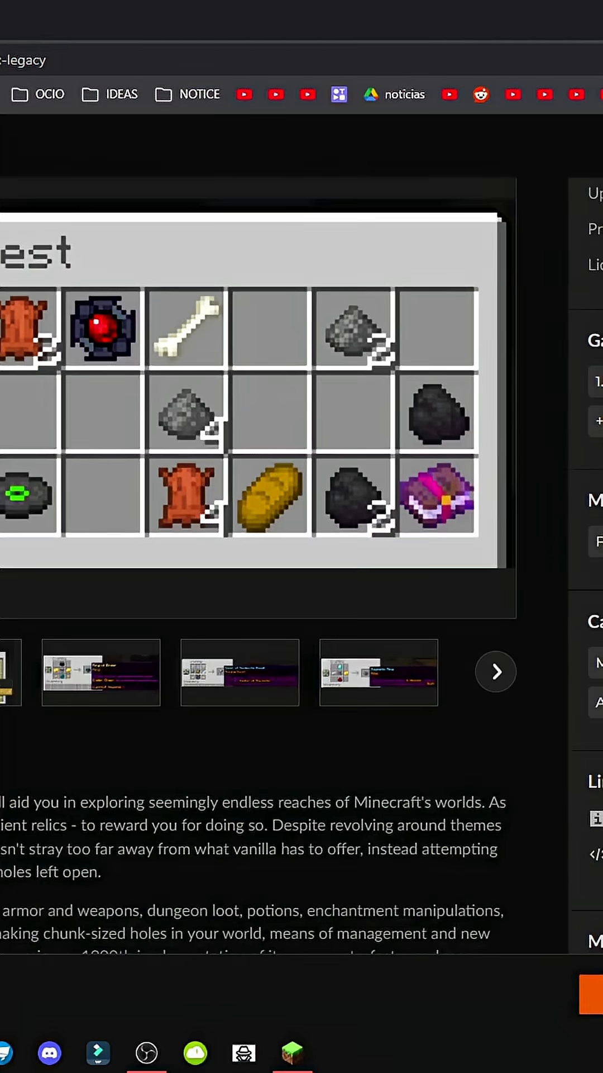
pyautogui.click(38, 505)
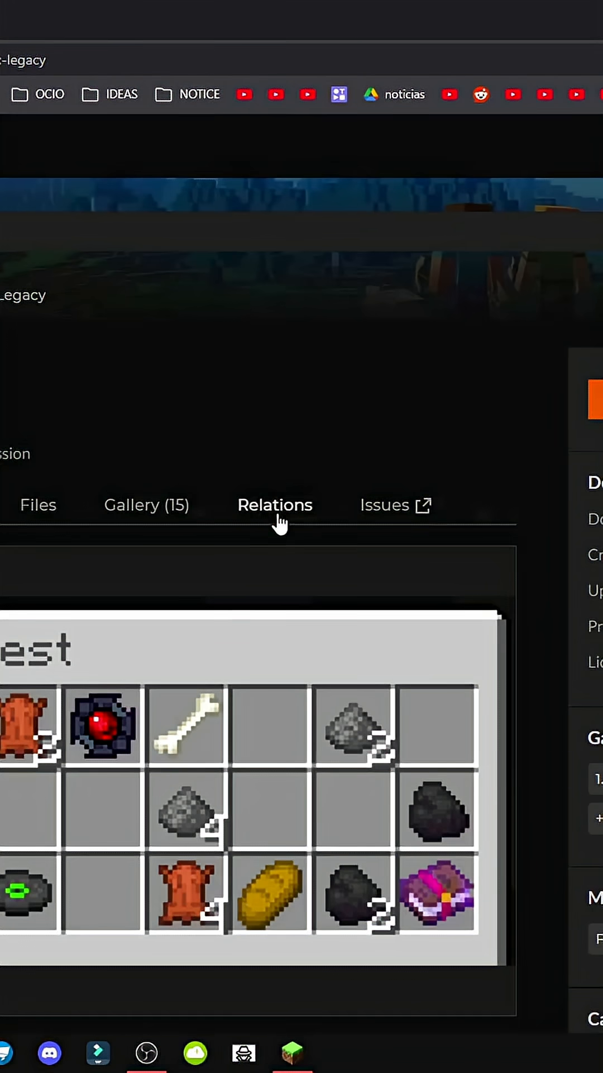
pyautogui.click(275, 504)
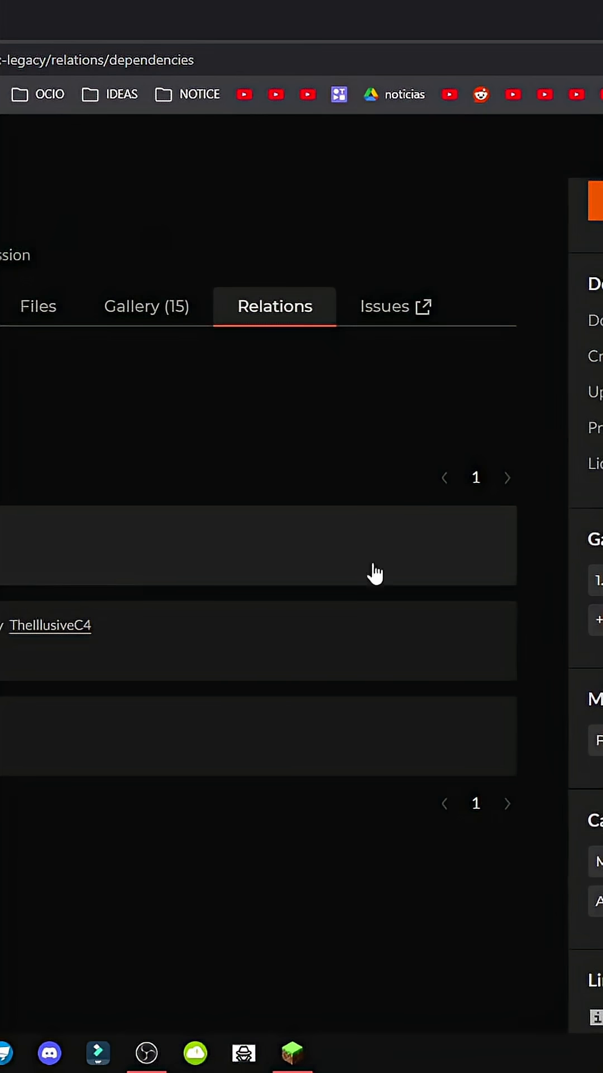
pyautogui.scroll(3)
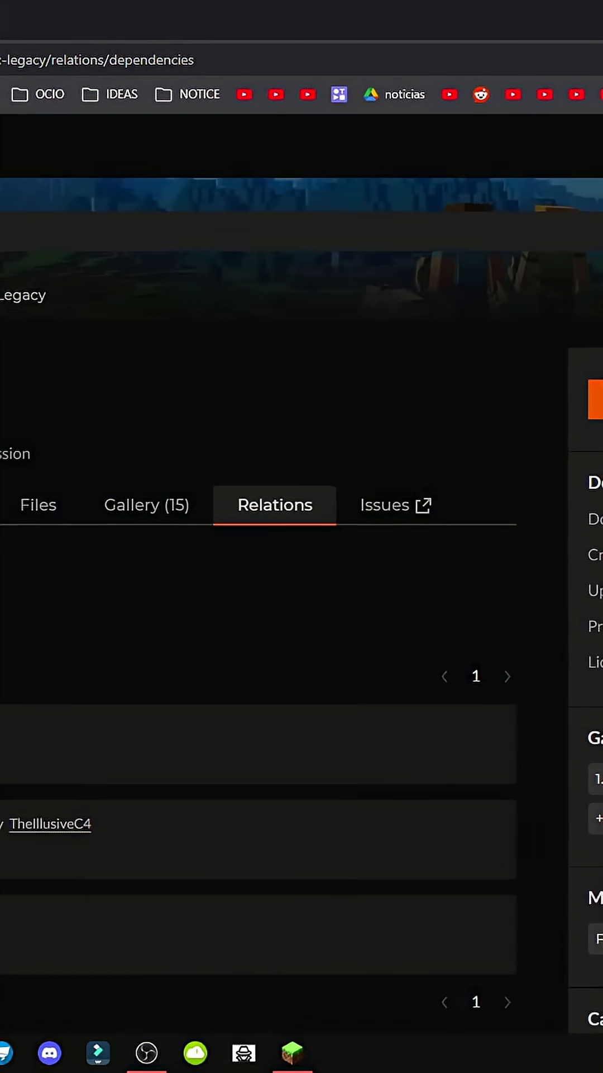
# Step: Filter the mod's Files list by mod loader to Forge builds and bring up the .minecraft folder
pyautogui.click(38, 505)
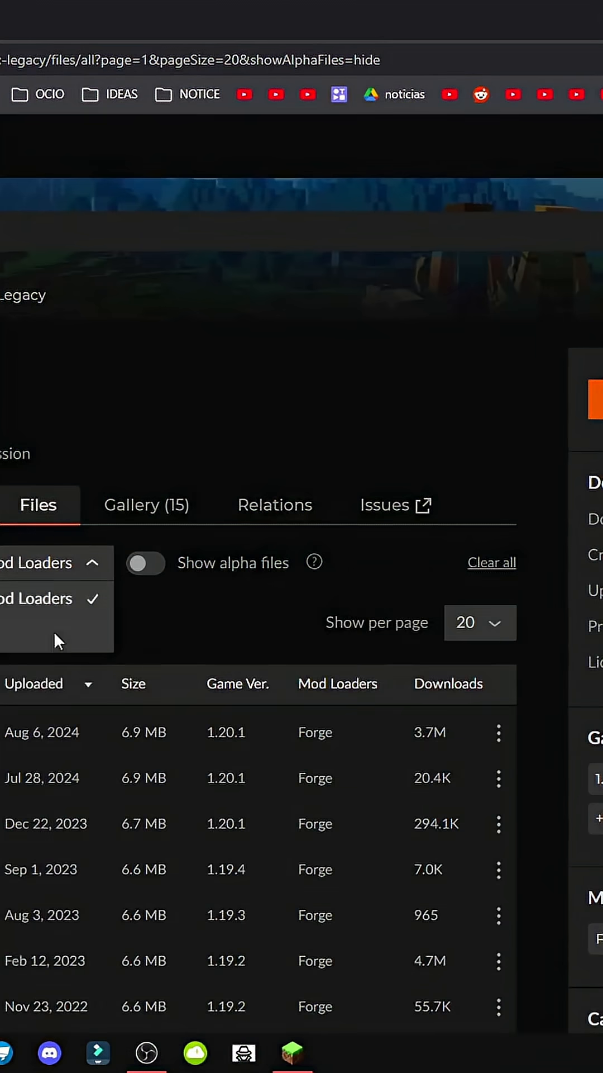
pyautogui.click(38, 599)
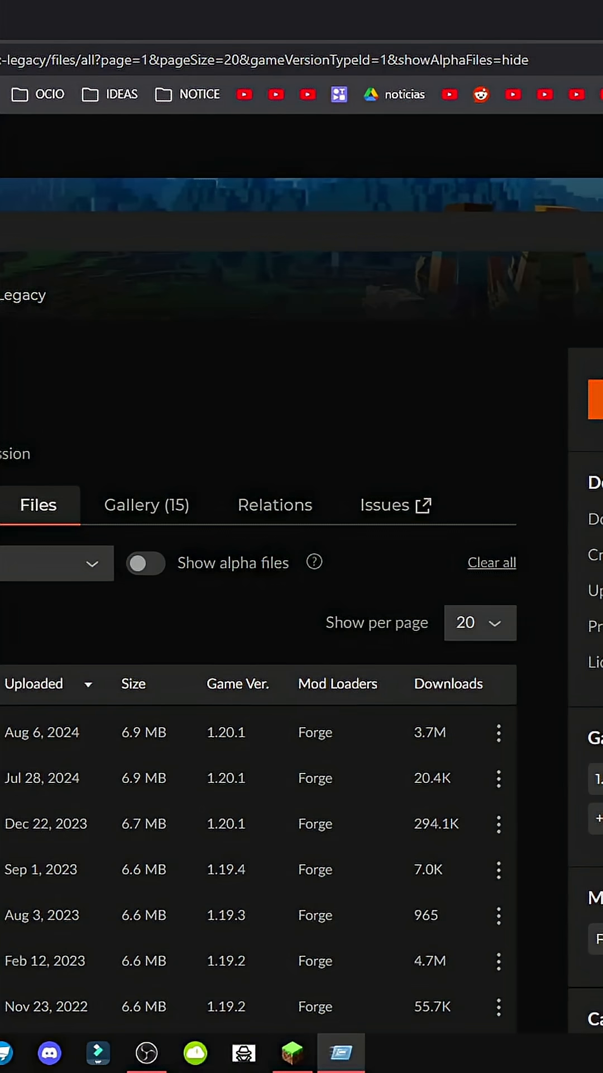
pyautogui.click(341, 1054)
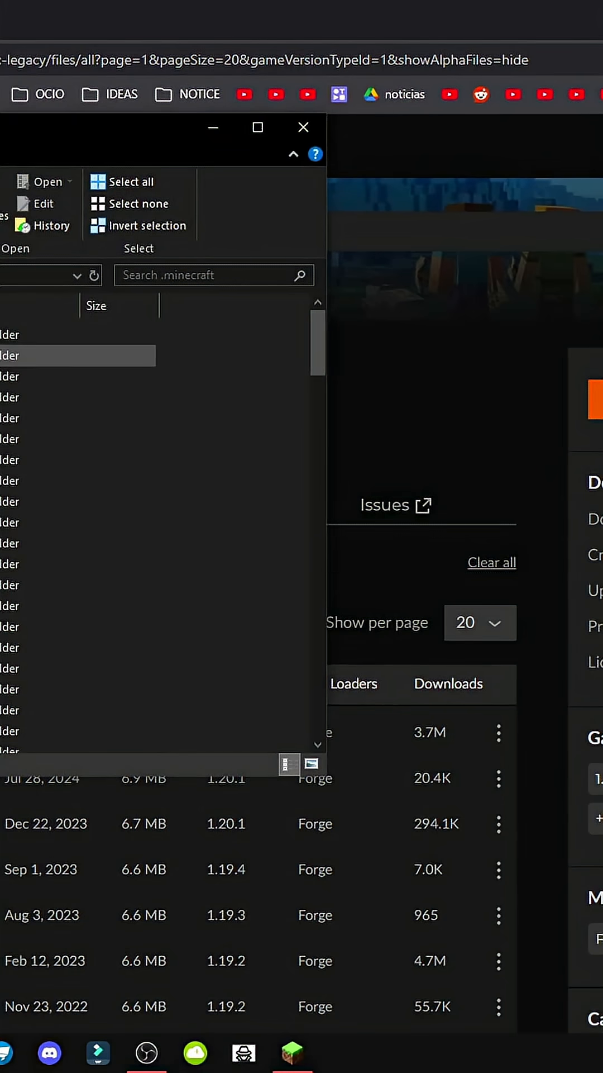
# Step: Scroll the .minecraft folder to reveal the document files below its subfolders
pyautogui.scroll(-3)
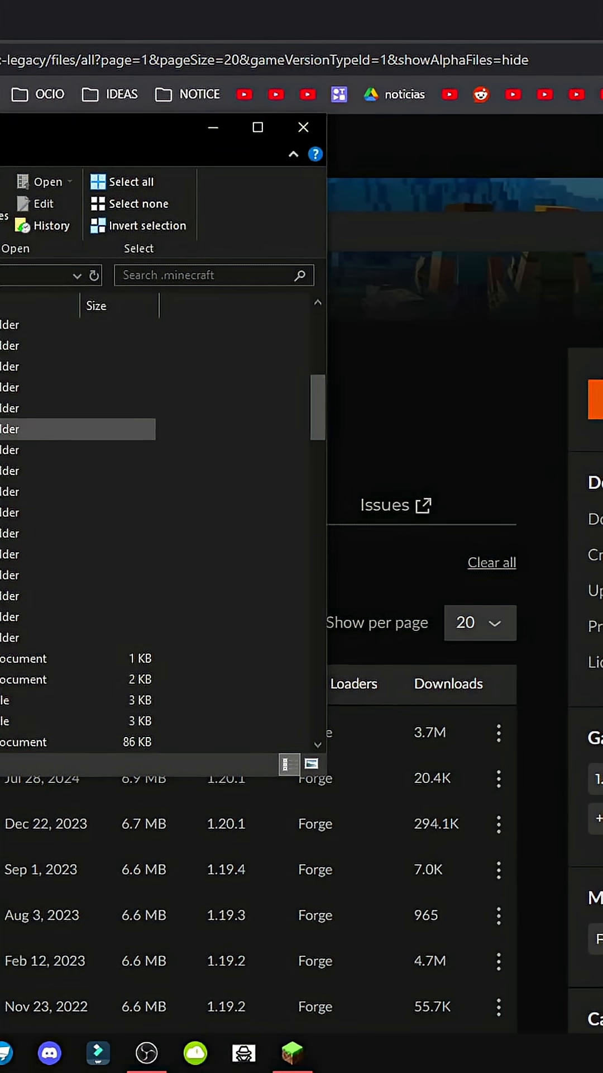